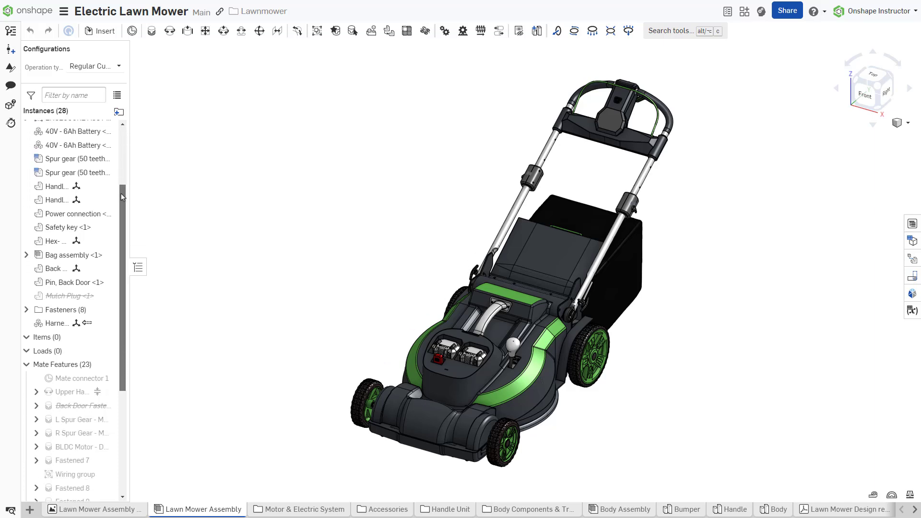
Step: Open the Assembly Performance example document, showing its two-part assembly in No Mates
scroll(down, 3)
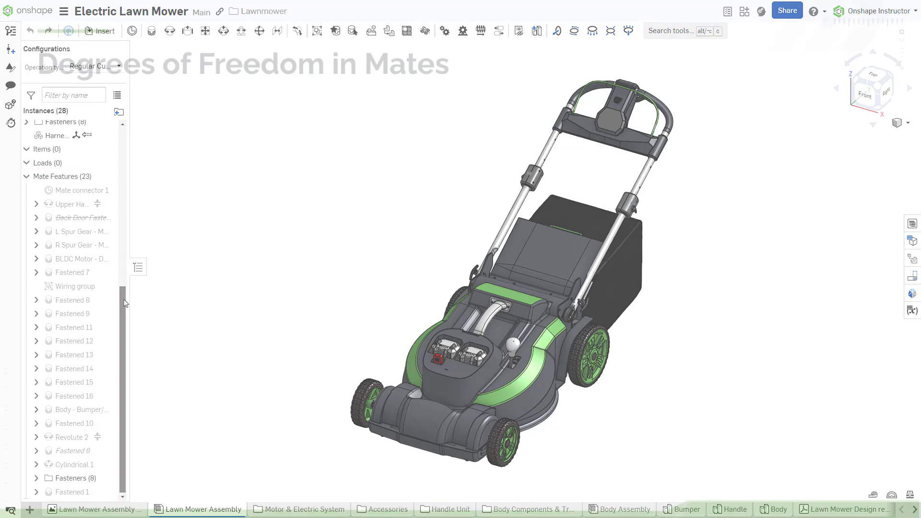
scroll(up, 3)
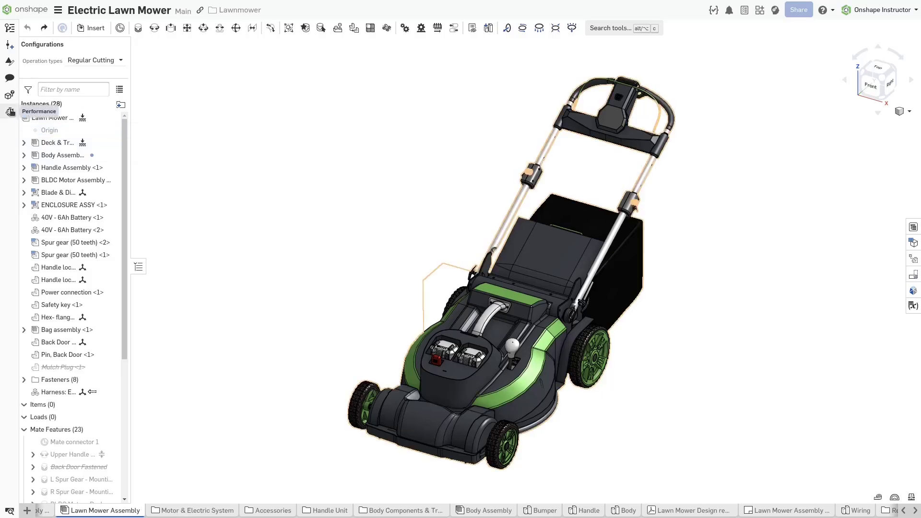
click(10, 112)
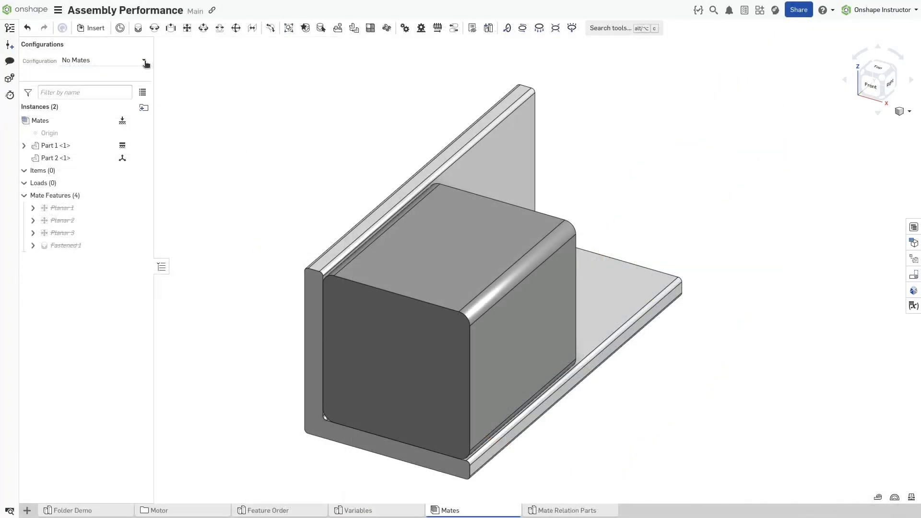
Step: Switch the two-part assembly's configuration to Fastened Mate, then to Planar Mates
click(145, 63)
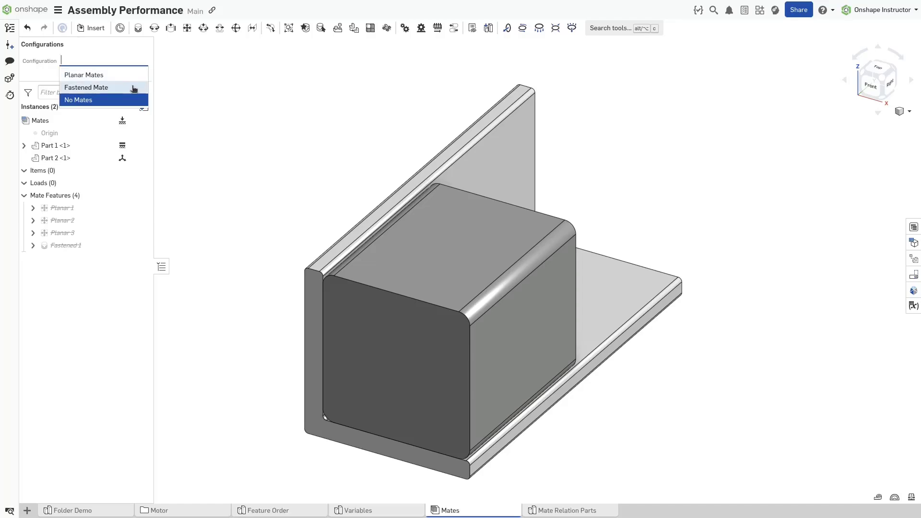
click(86, 86)
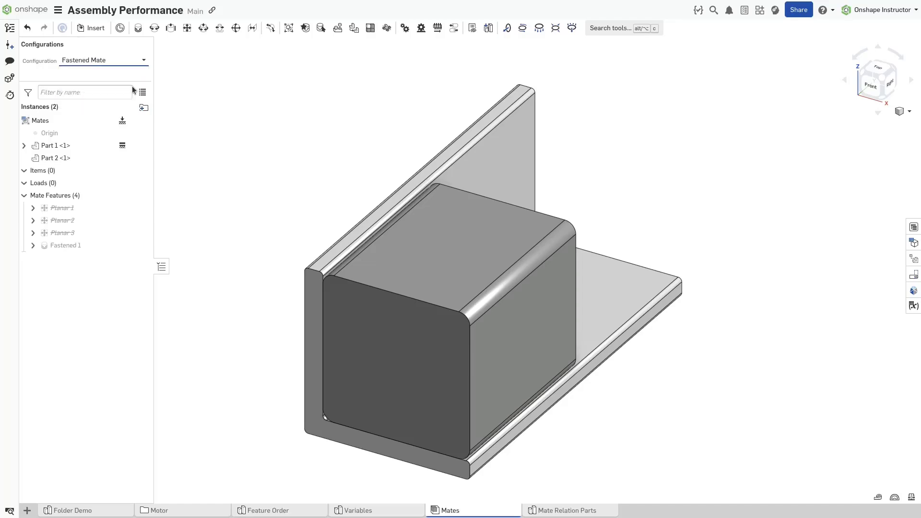
click(66, 246)
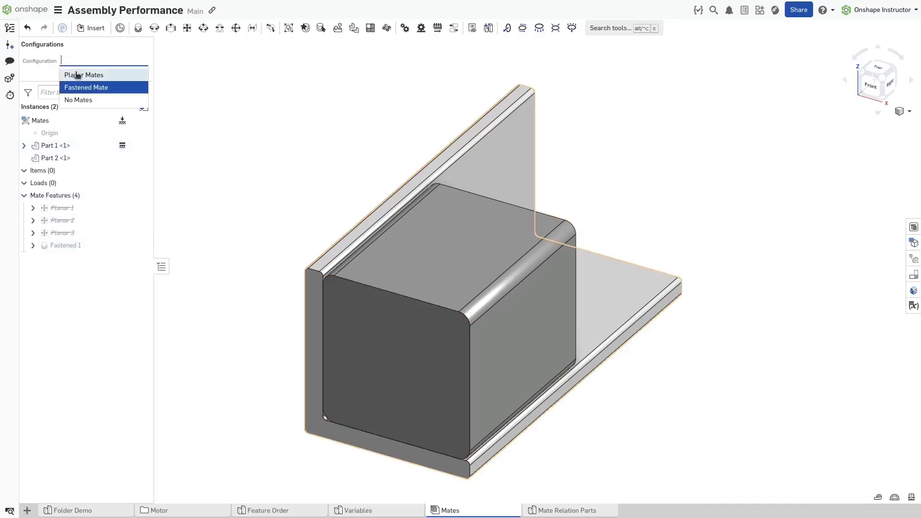
click(84, 74)
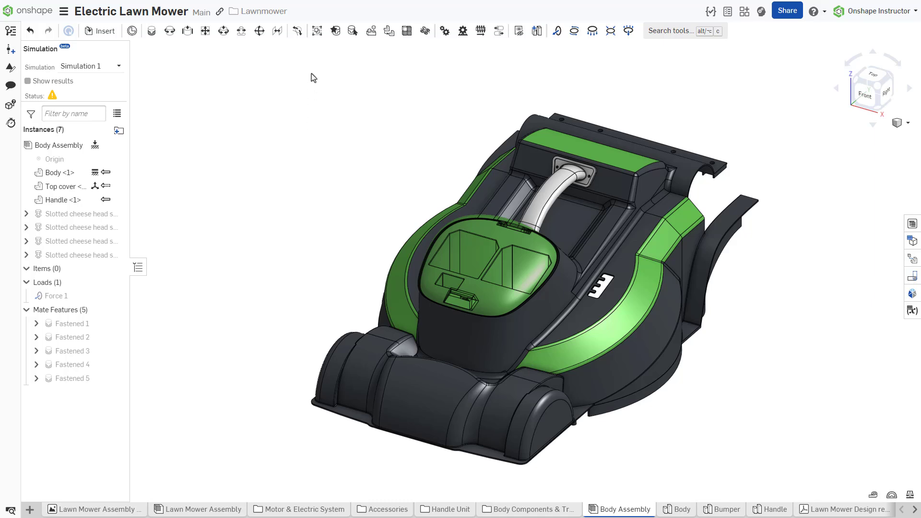
mouse_move(317, 31)
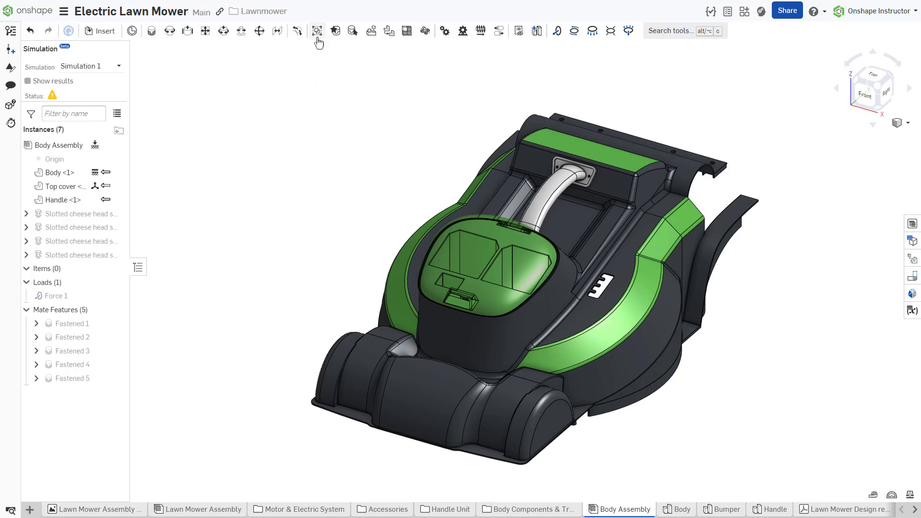
Step: Create a Group 1 mate joining Body and Top cover, then view the Body part studio
click(317, 31)
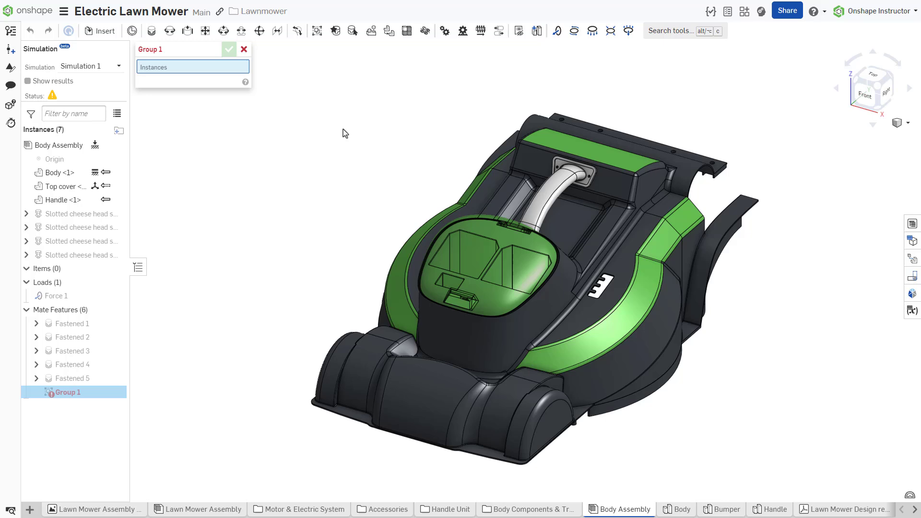
click(57, 172)
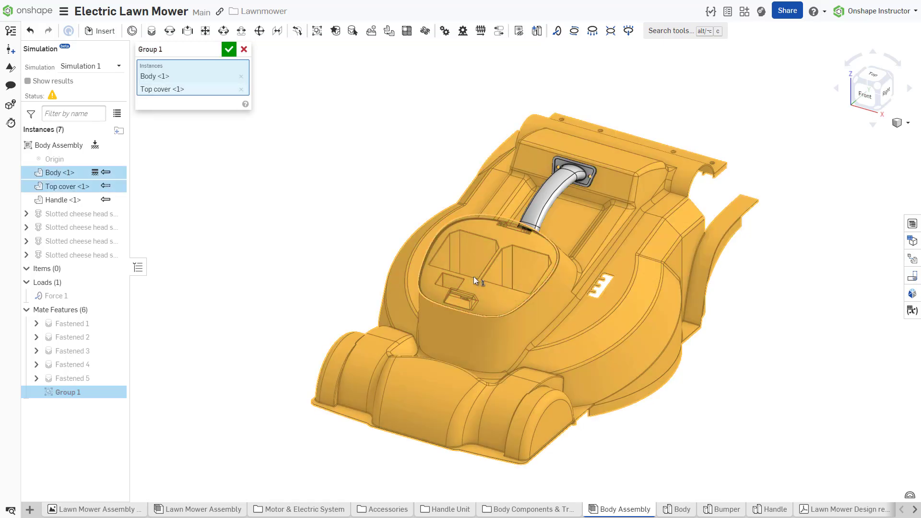
mouse_move(261, 92)
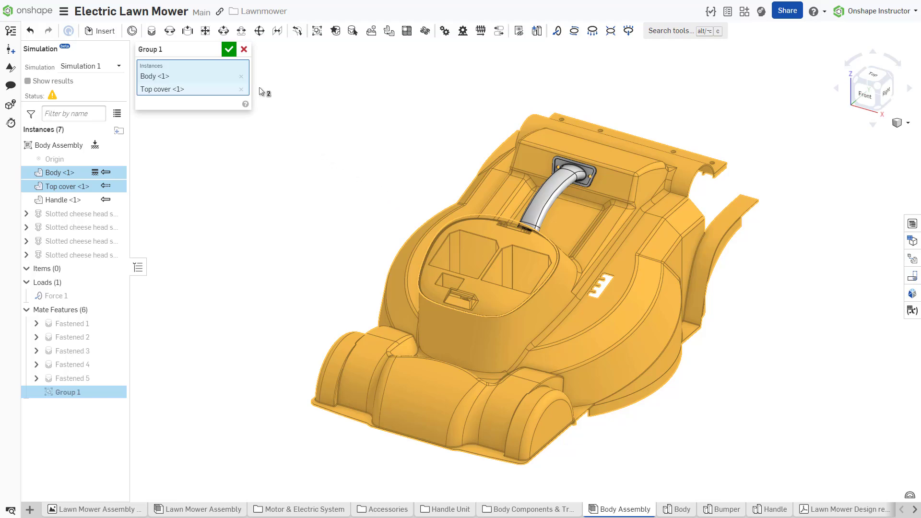
click(229, 49)
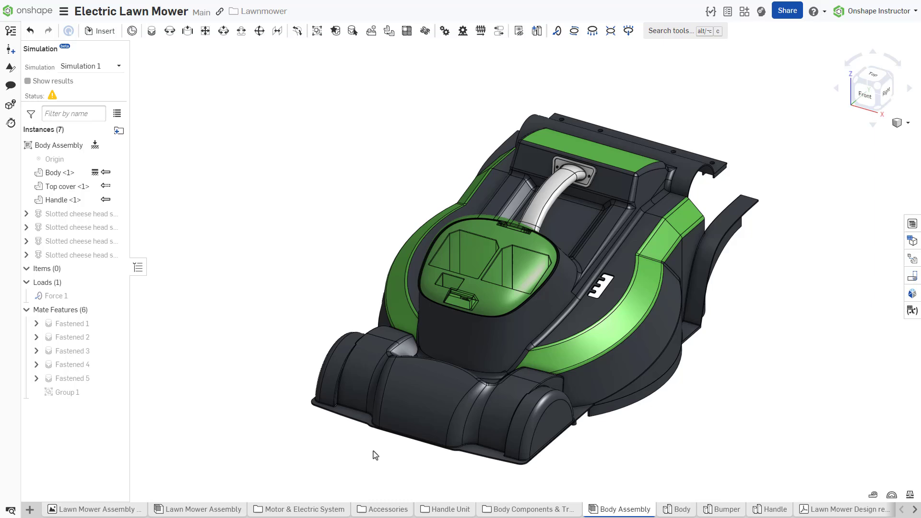
mouse_move(683, 509)
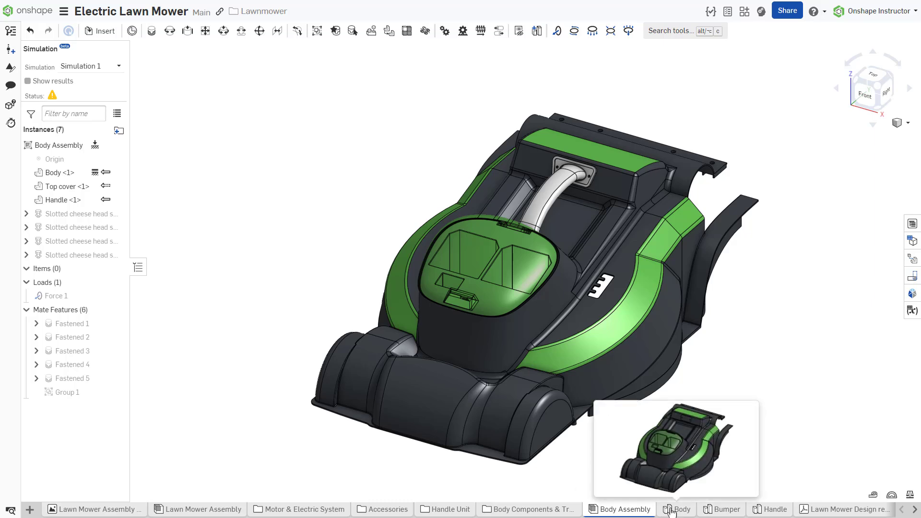
click(683, 509)
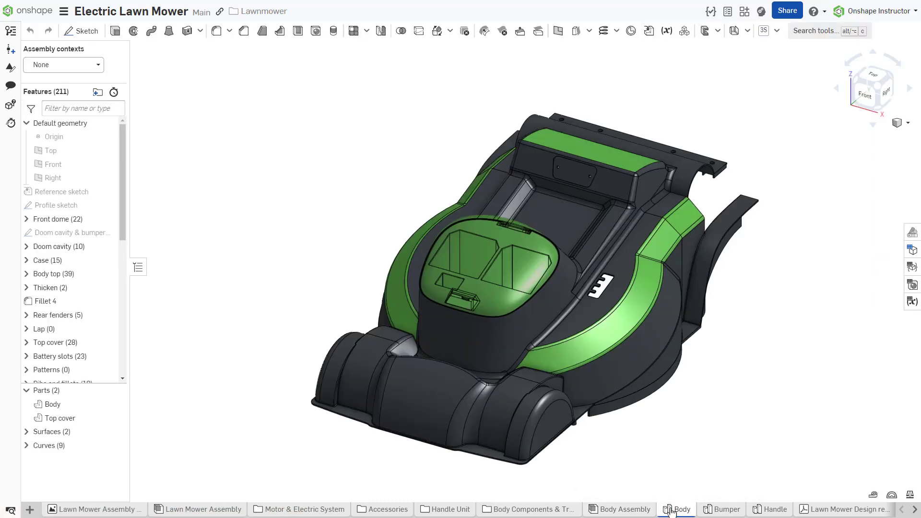